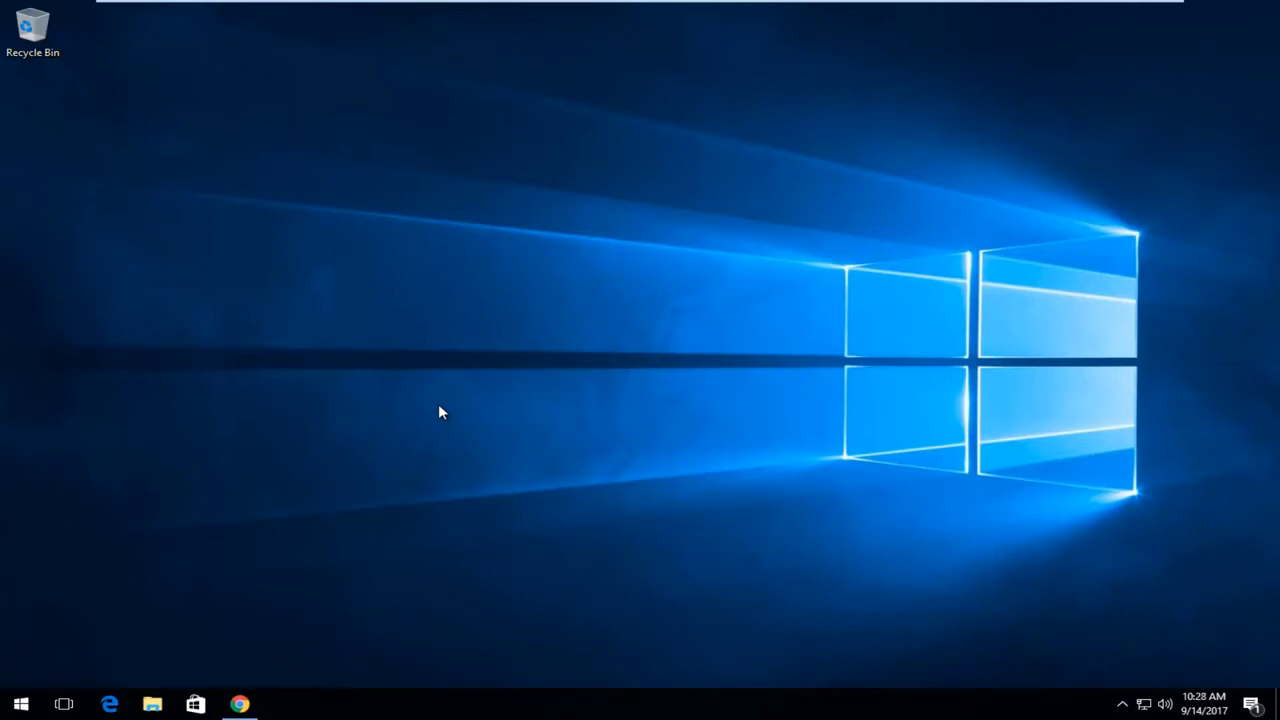
Launch Chrome, go to google.com and search for 'avira free antivirus'.
{"action": "left_click", "coordinate": [240, 704]}
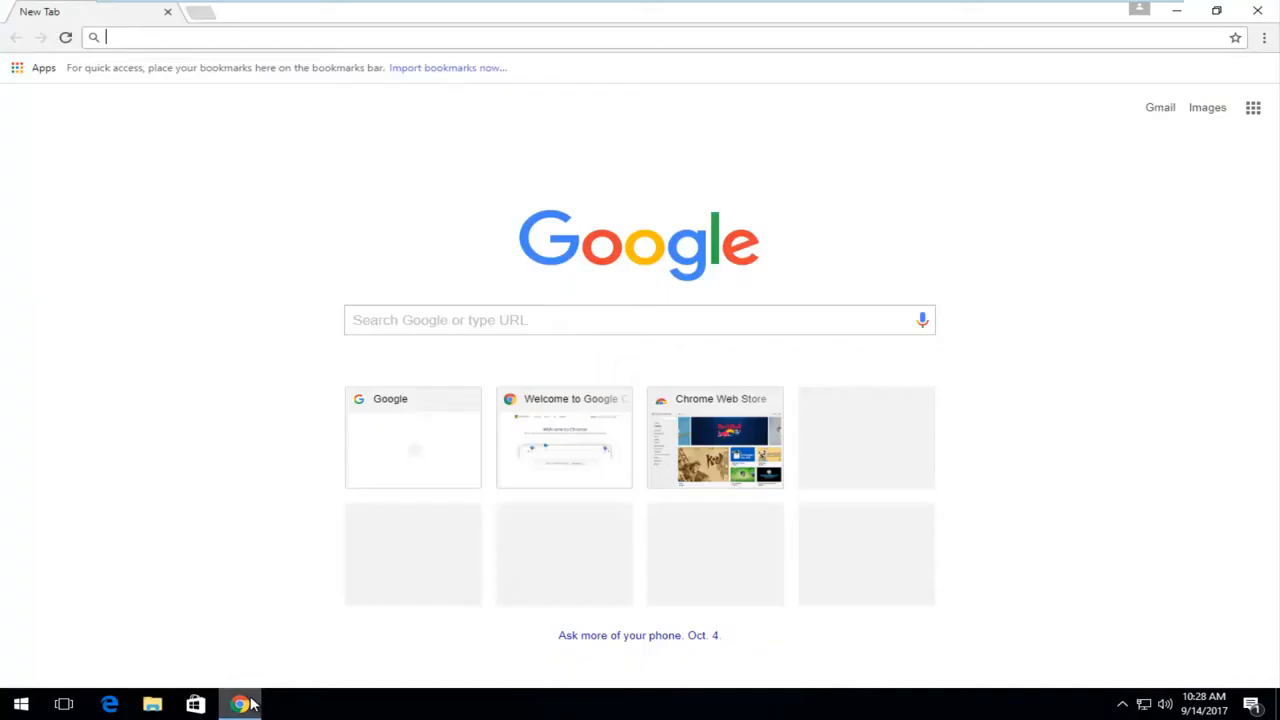
{"action": "mouse_move", "coordinate": [196, 60]}
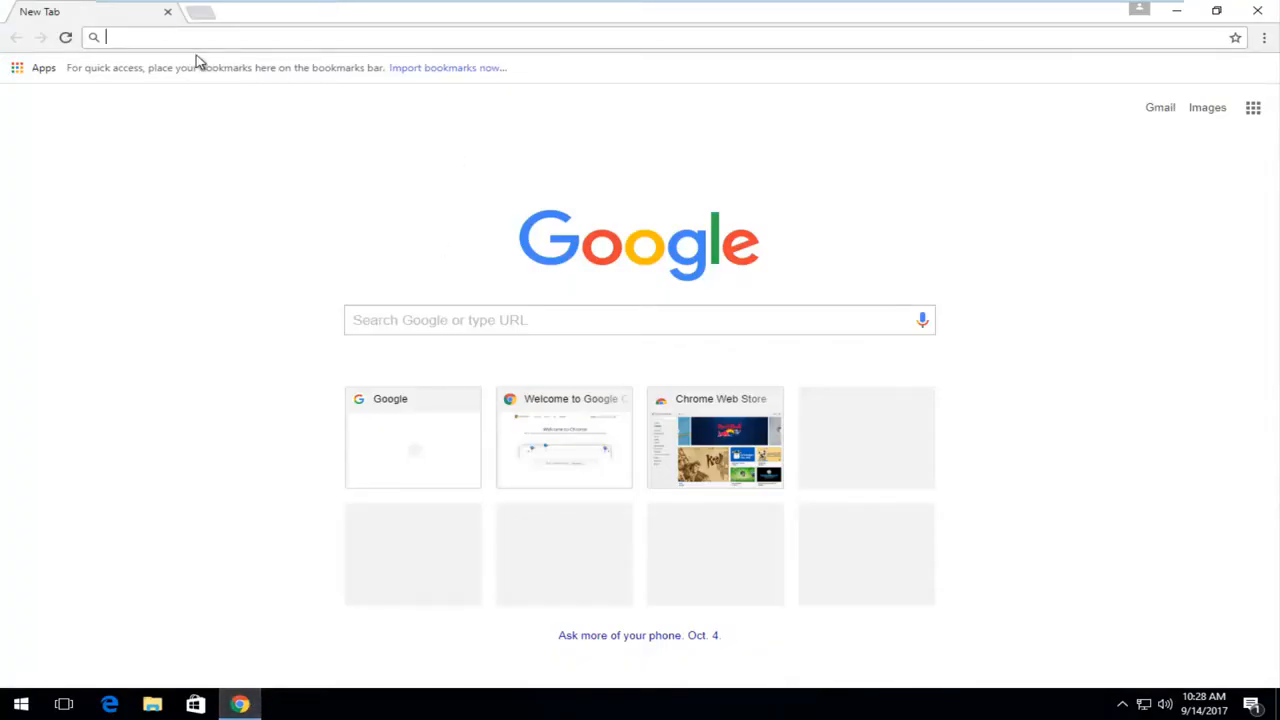
{"action": "type", "text": "google.com"}
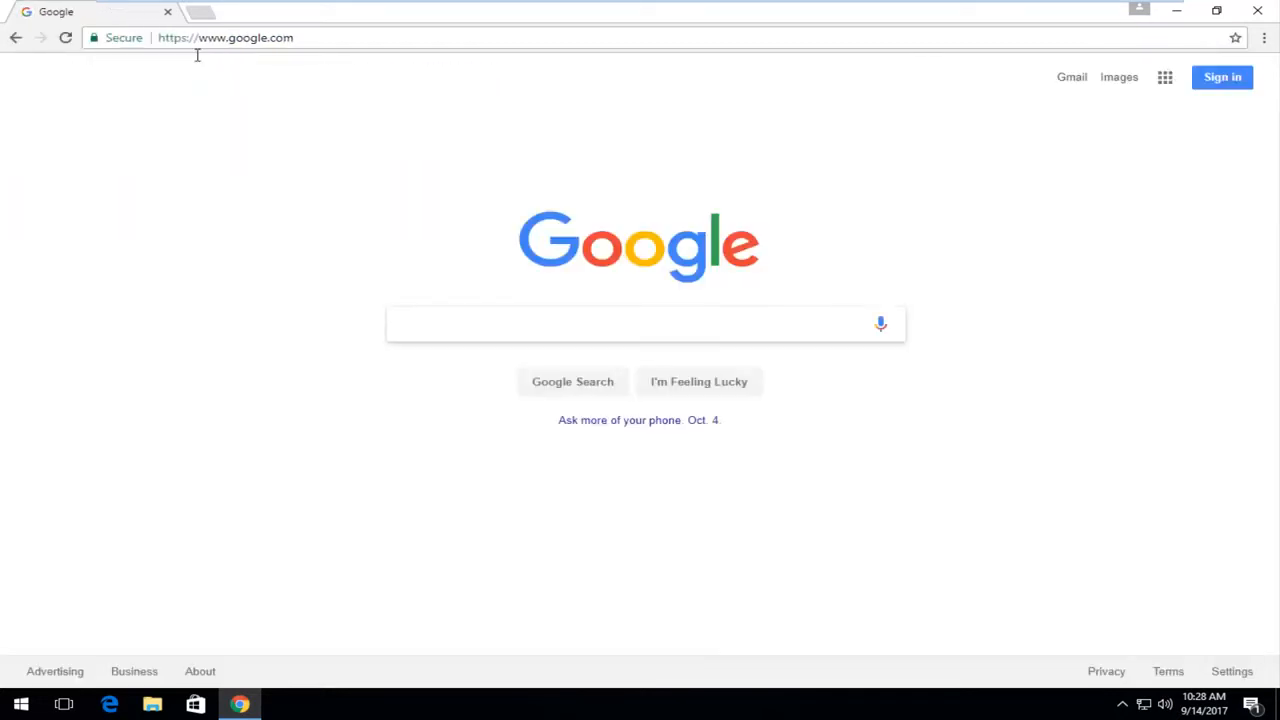
{"action": "type", "text": "avira free antivirus"}
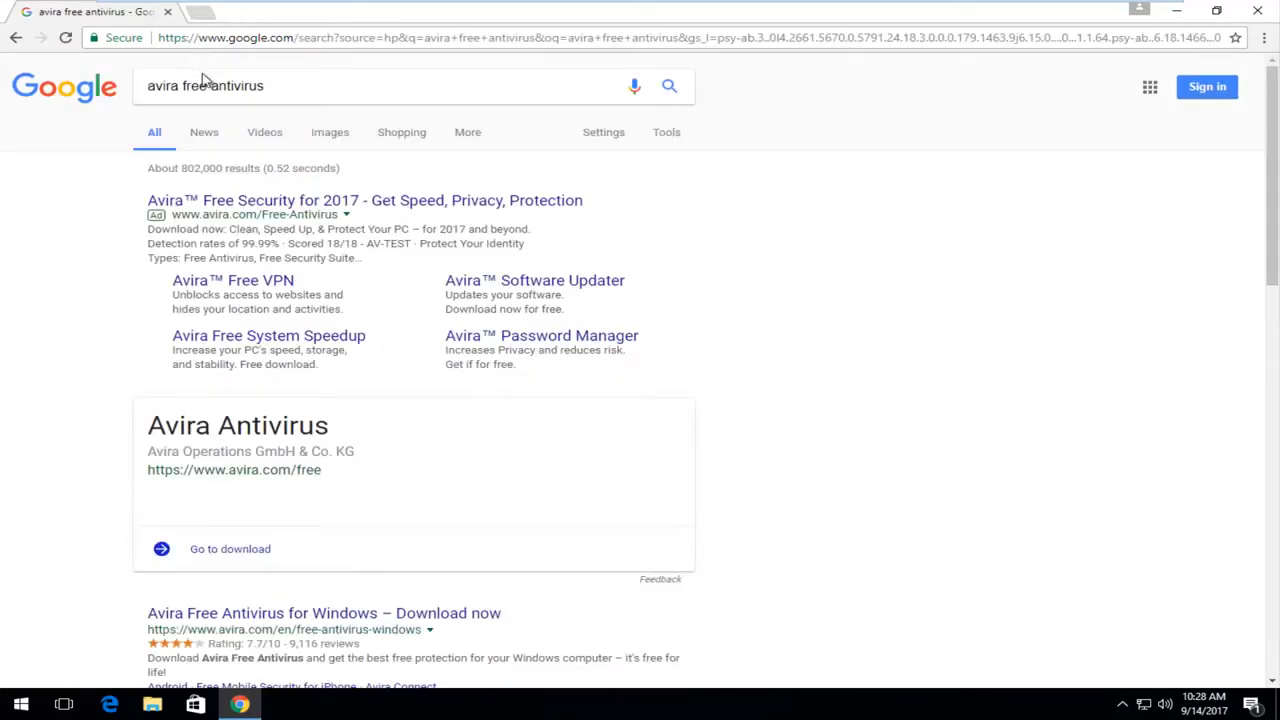
Open the 'Avira Free Antivirus for Windows – Download now' search result.
{"action": "scroll", "scroll_direction": "down", "scroll_amount": 3}
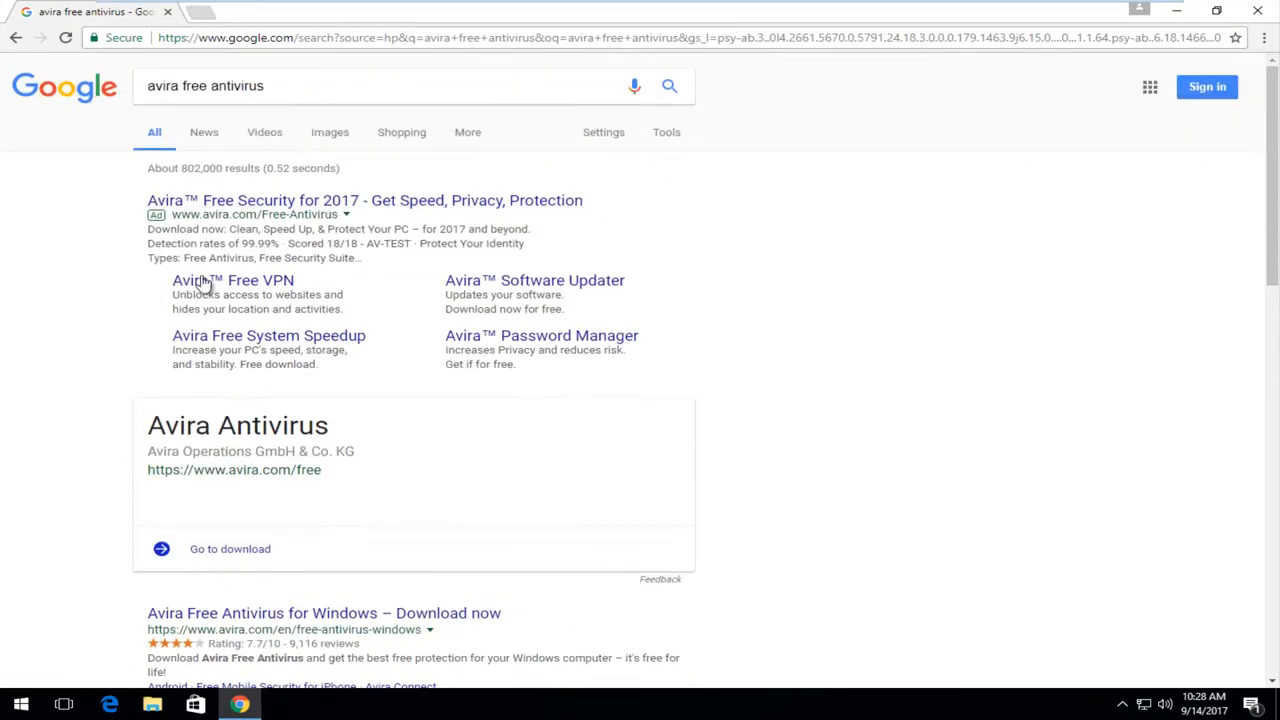
{"action": "scroll", "scroll_direction": "down", "scroll_amount": 3}
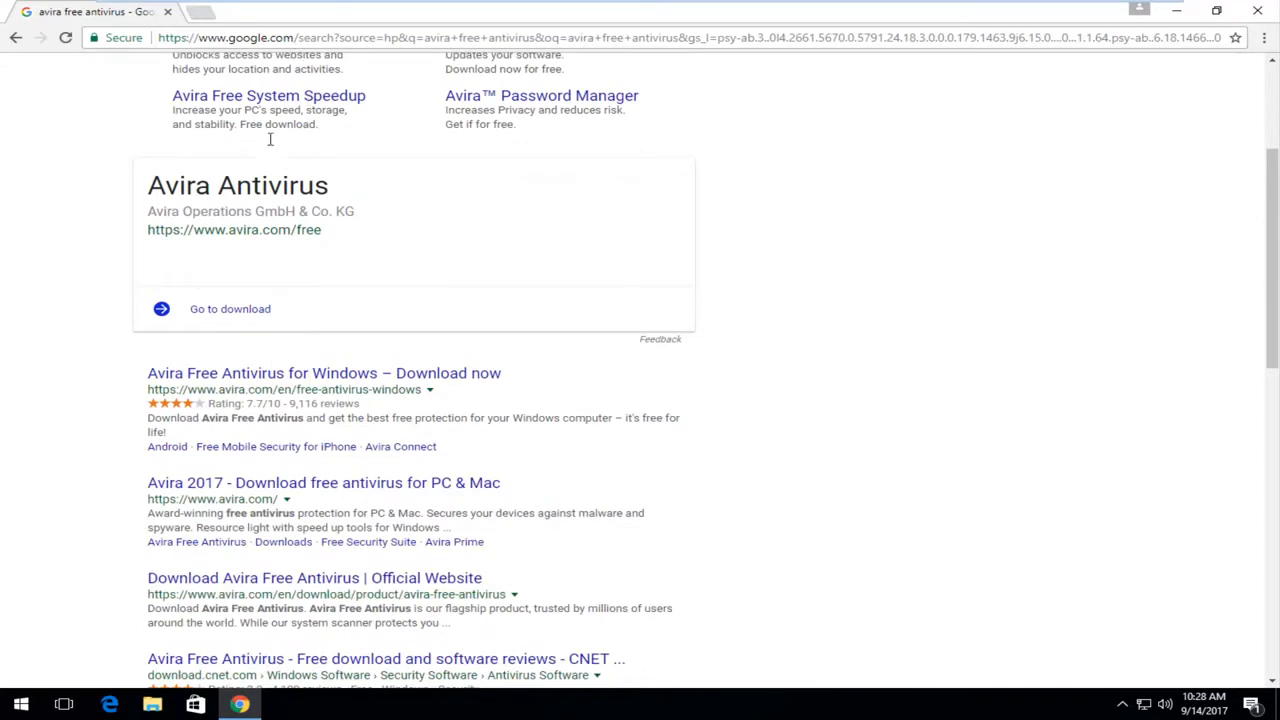
{"action": "mouse_move", "coordinate": [180, 384]}
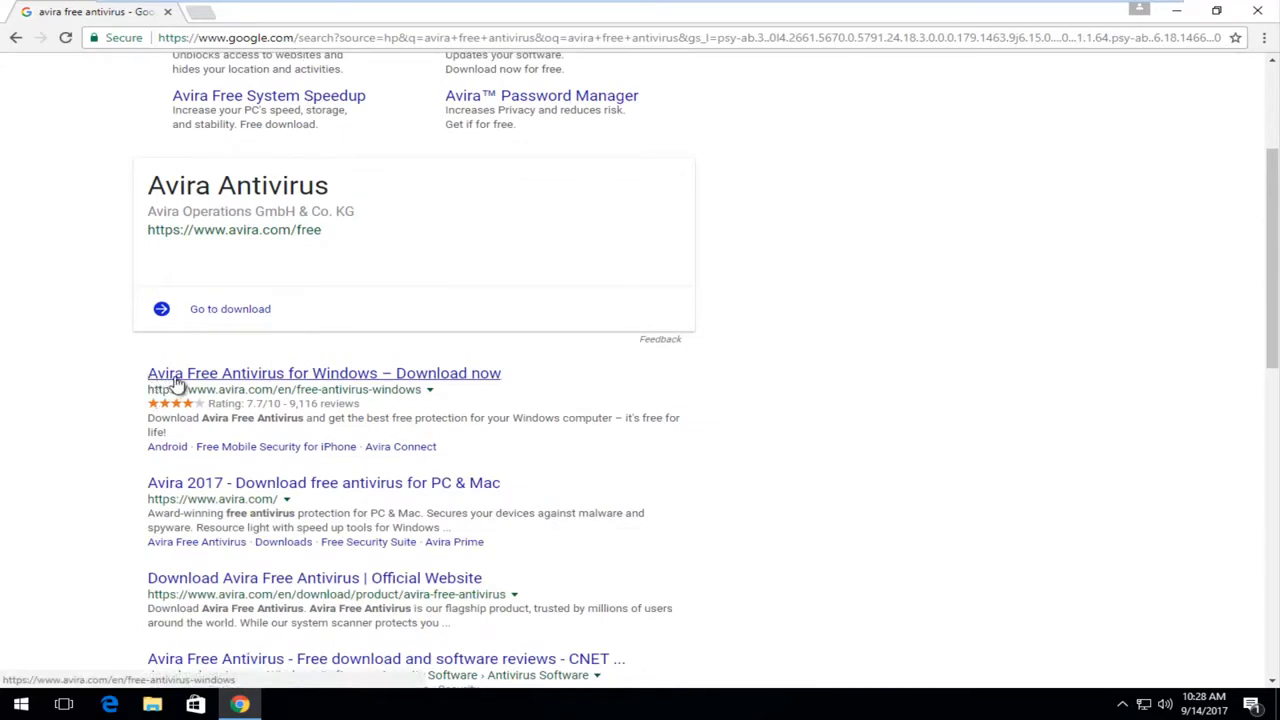
{"action": "mouse_move", "coordinate": [200, 432]}
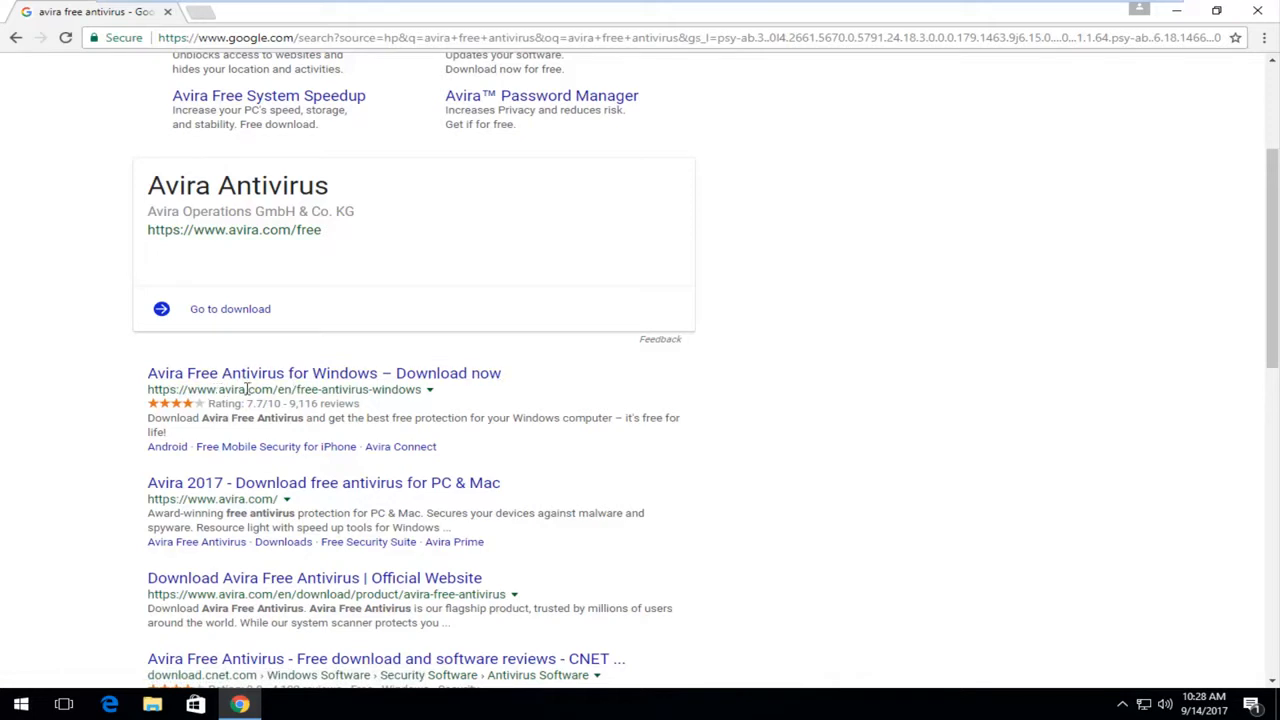
{"action": "left_click", "coordinate": [324, 374]}
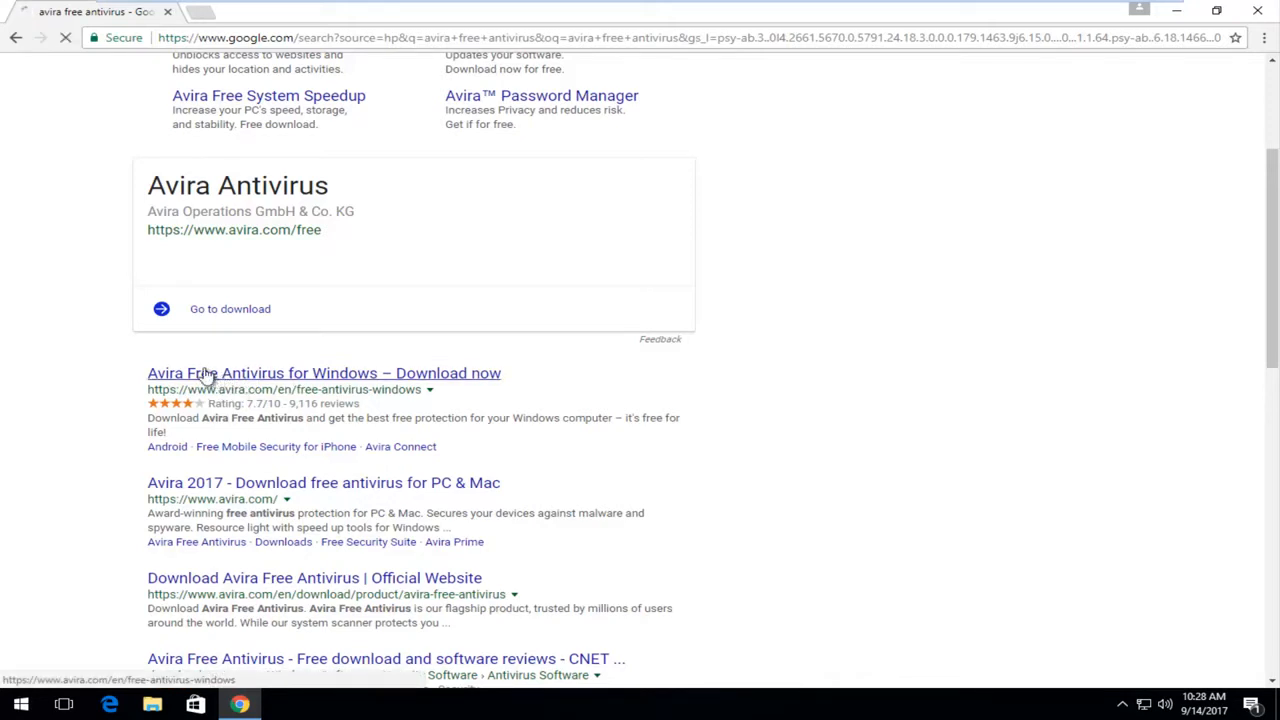
{"action": "left_click", "coordinate": [324, 372]}
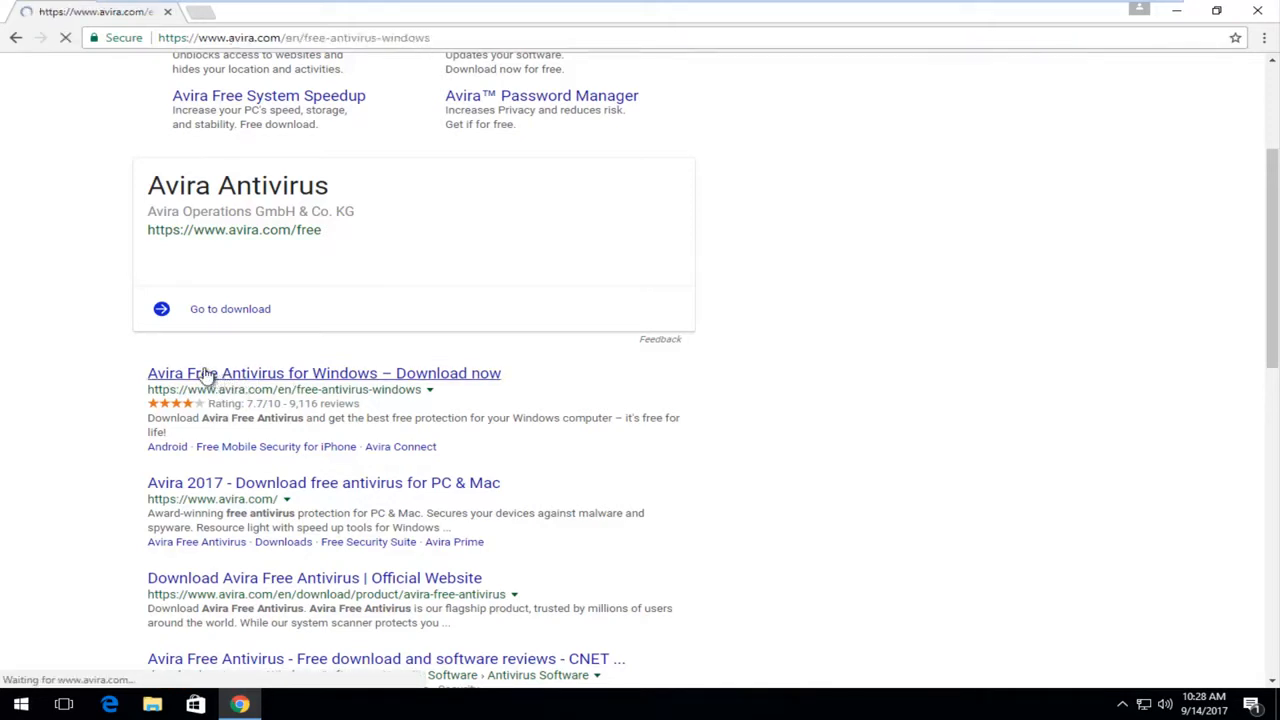
Start the Free Antivirus for Windows .exe download via the green 'Download now' button.
{"action": "left_click", "coordinate": [324, 374]}
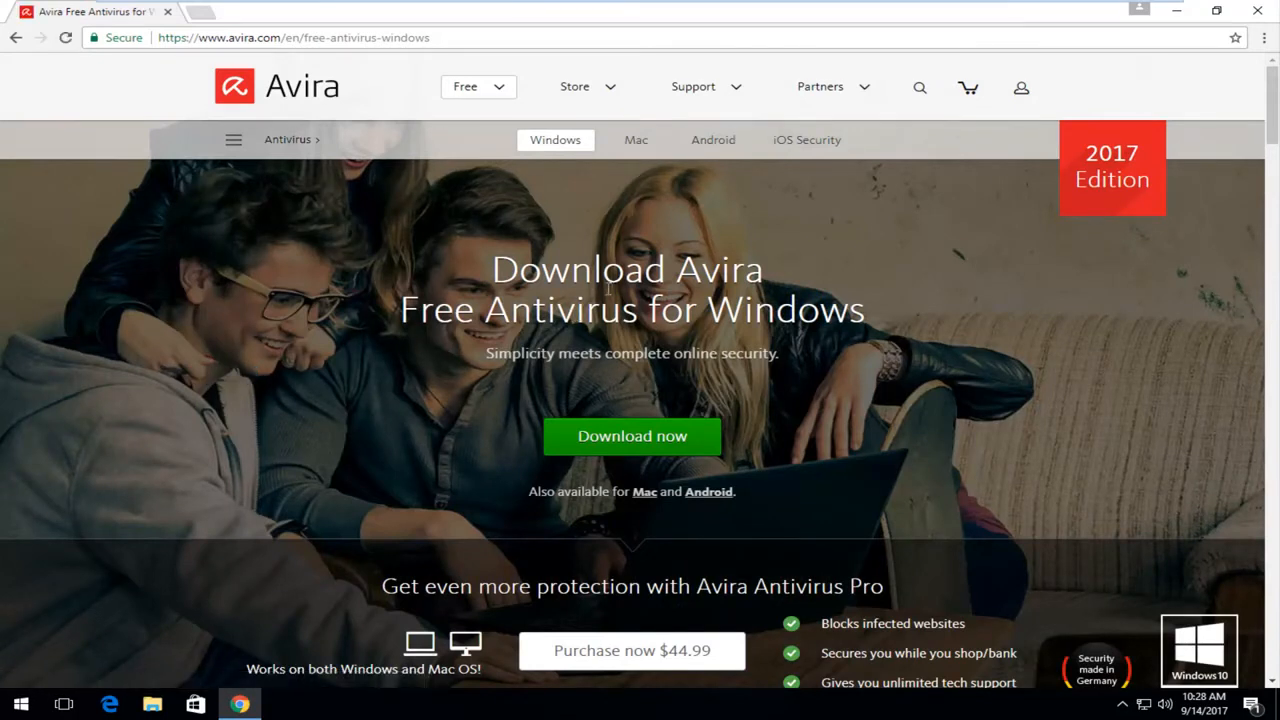
{"action": "mouse_move", "coordinate": [524, 364]}
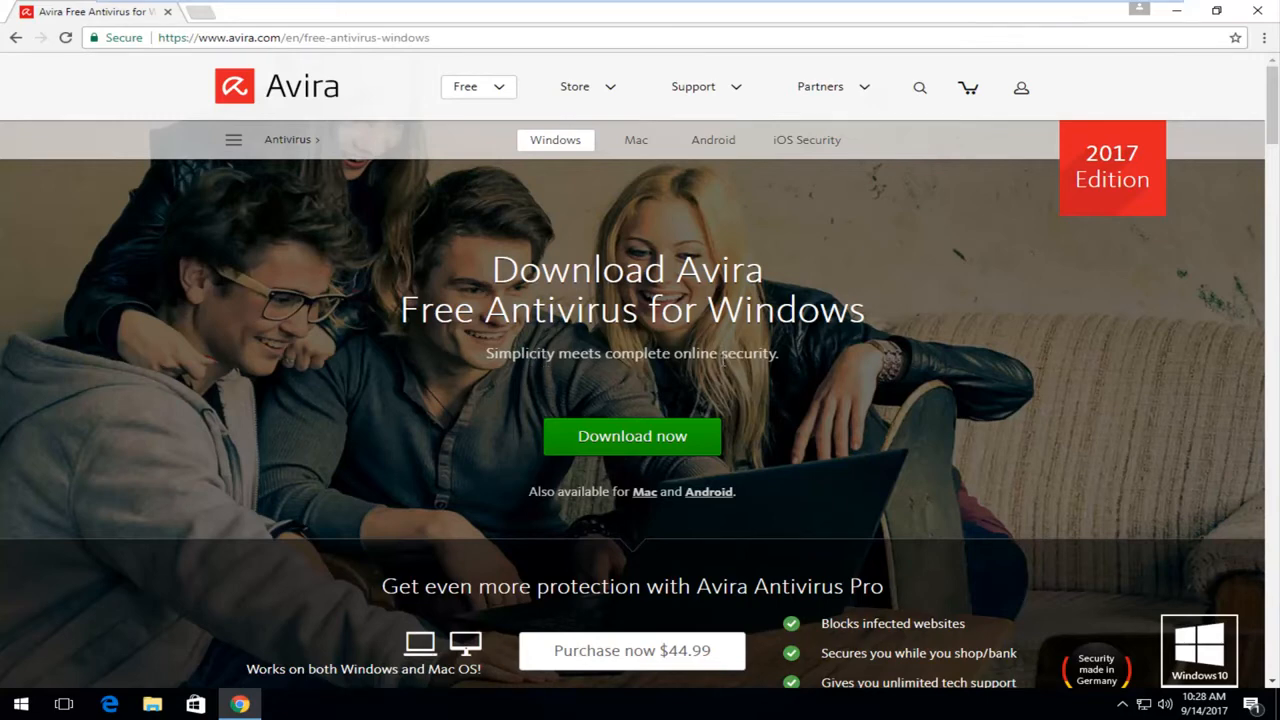
{"action": "left_click", "coordinate": [632, 436]}
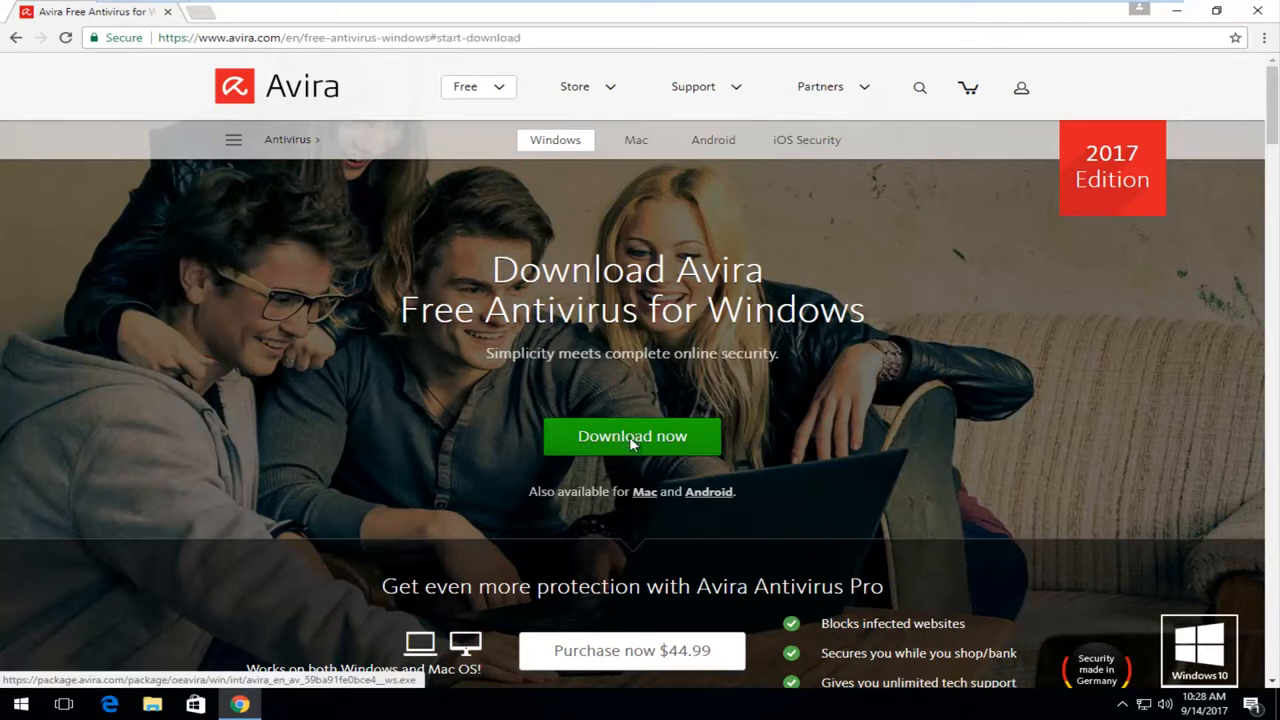
{"action": "left_click", "coordinate": [632, 436]}
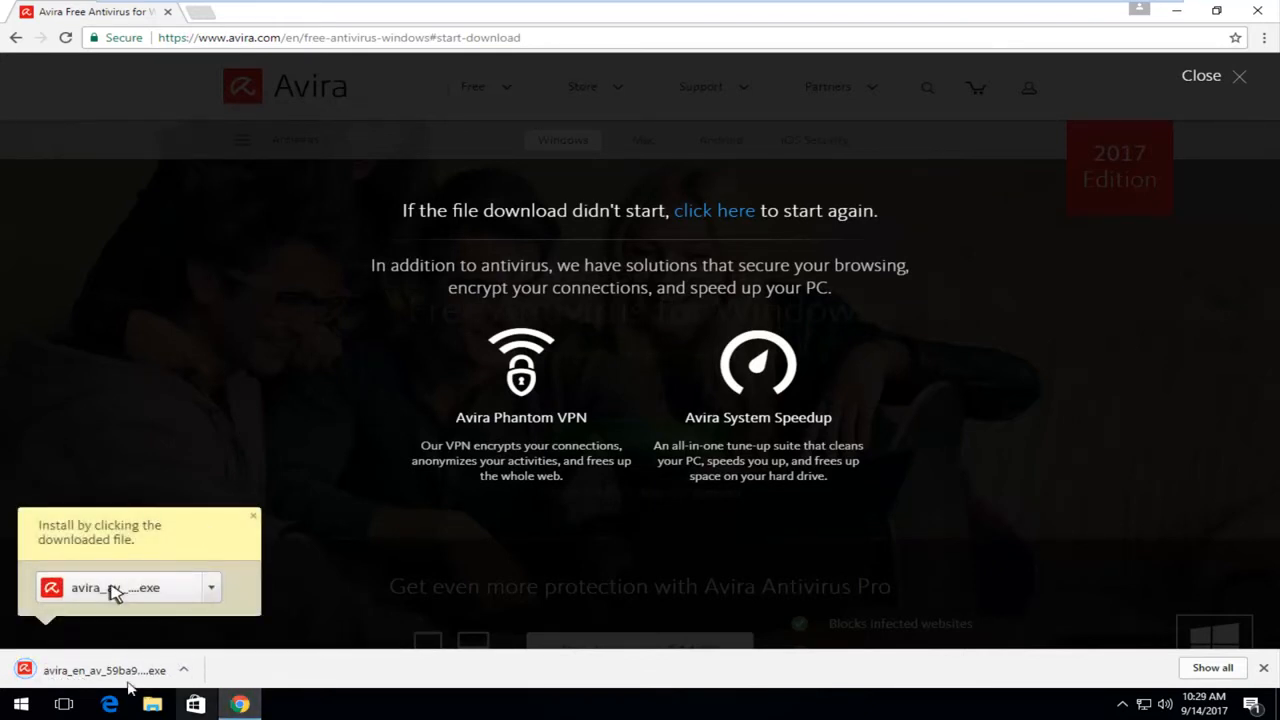
Run the downloaded Avira installer and choose 'Accept and Install'.
{"action": "left_click", "coordinate": [116, 588]}
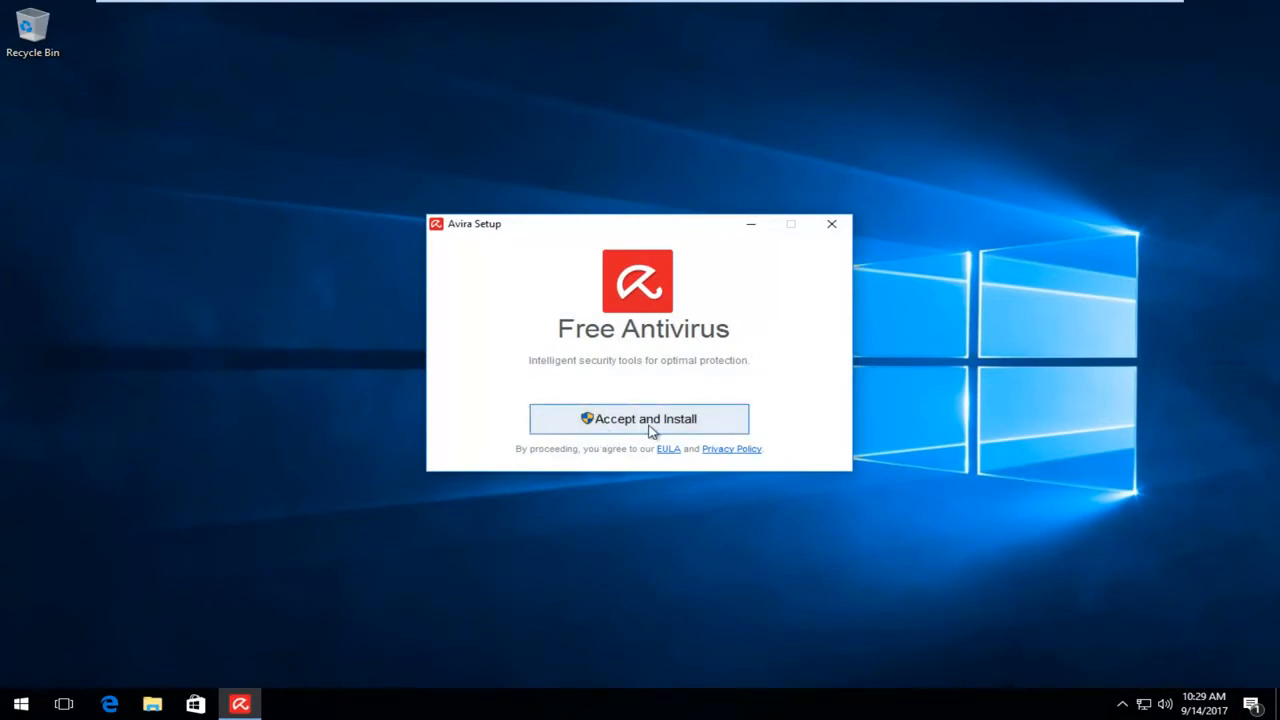
{"action": "left_click", "coordinate": [640, 418]}
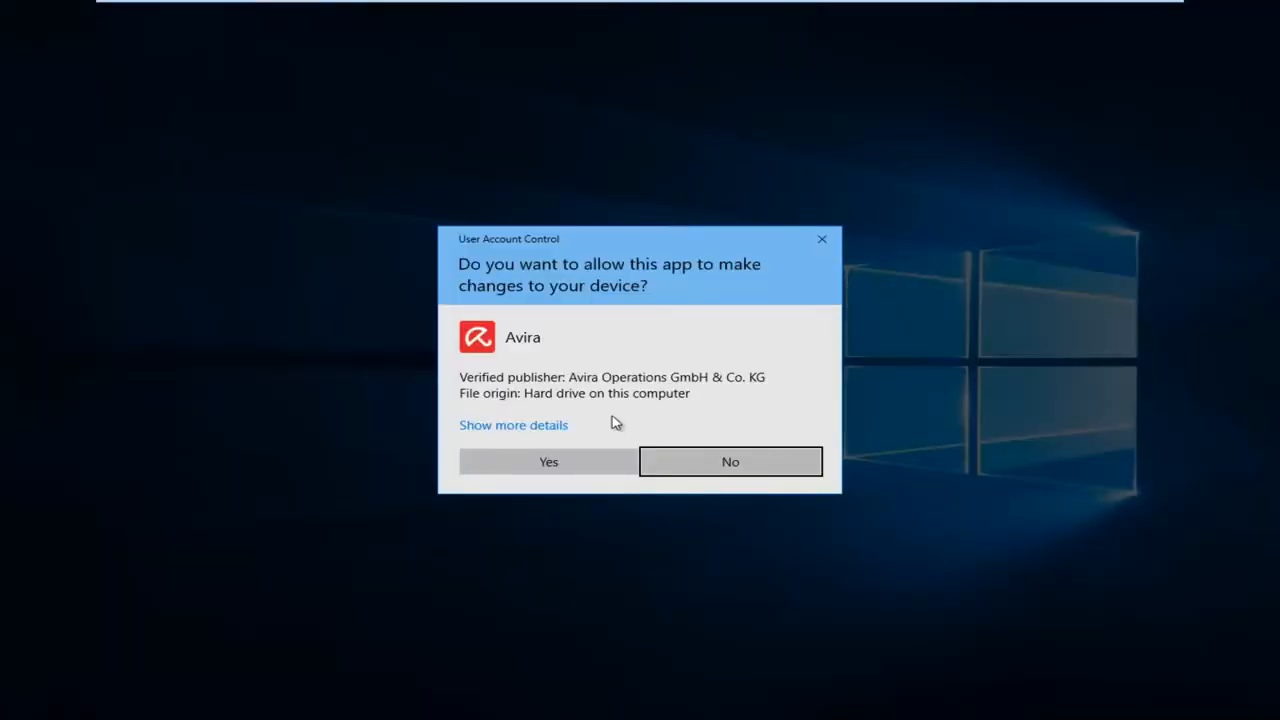
{"action": "mouse_move", "coordinate": [572, 428]}
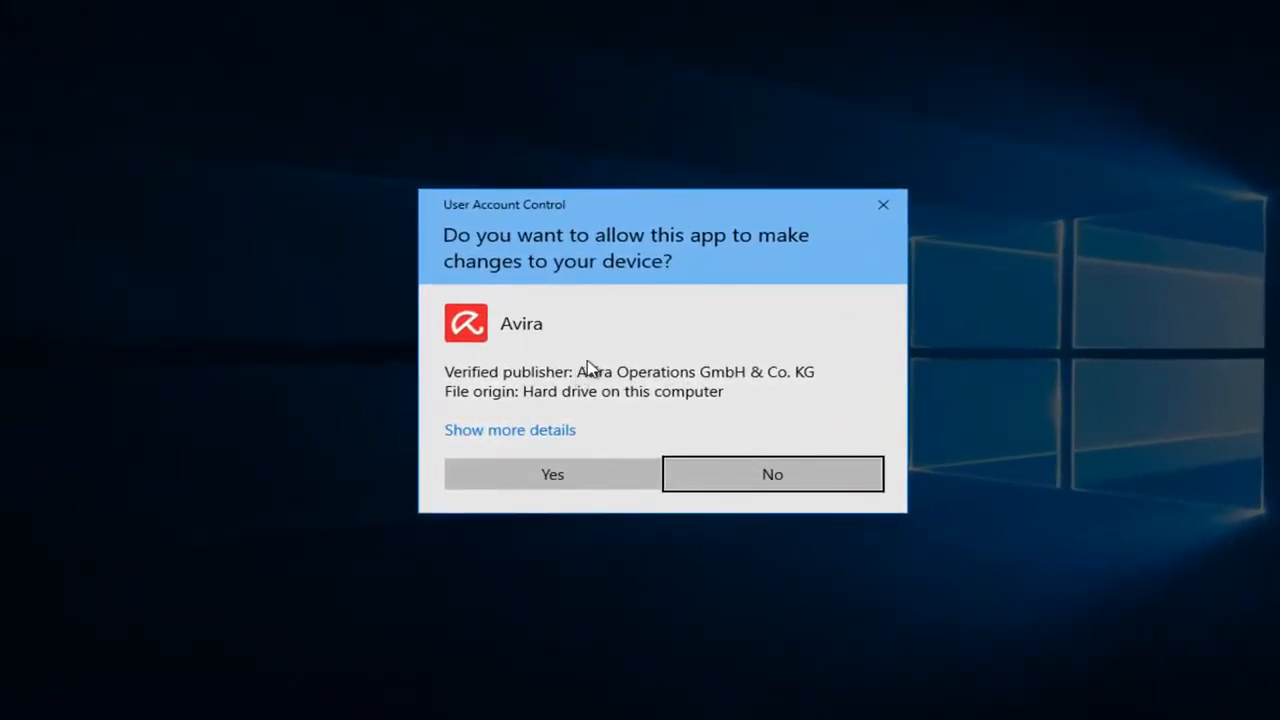
Answer 'Yes' to the User Account Control prompt so installation begins.
{"action": "left_click", "coordinate": [552, 472]}
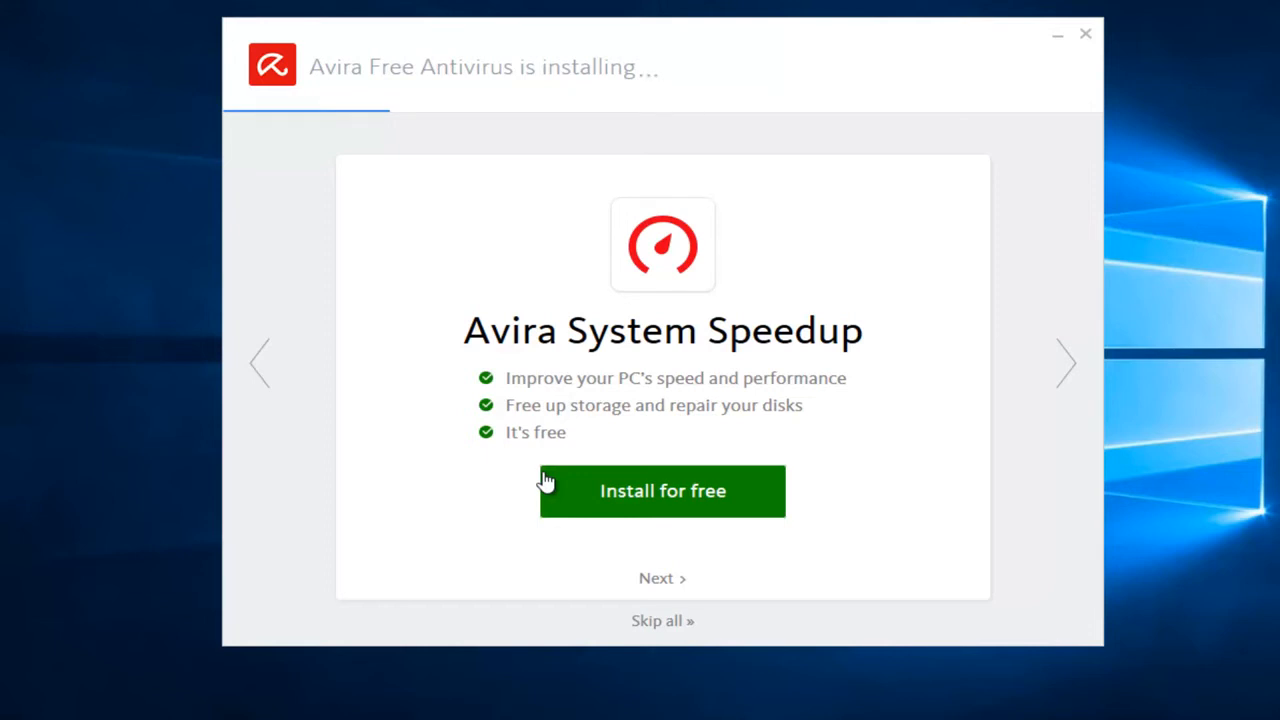
{"action": "left_click", "coordinate": [1064, 362]}
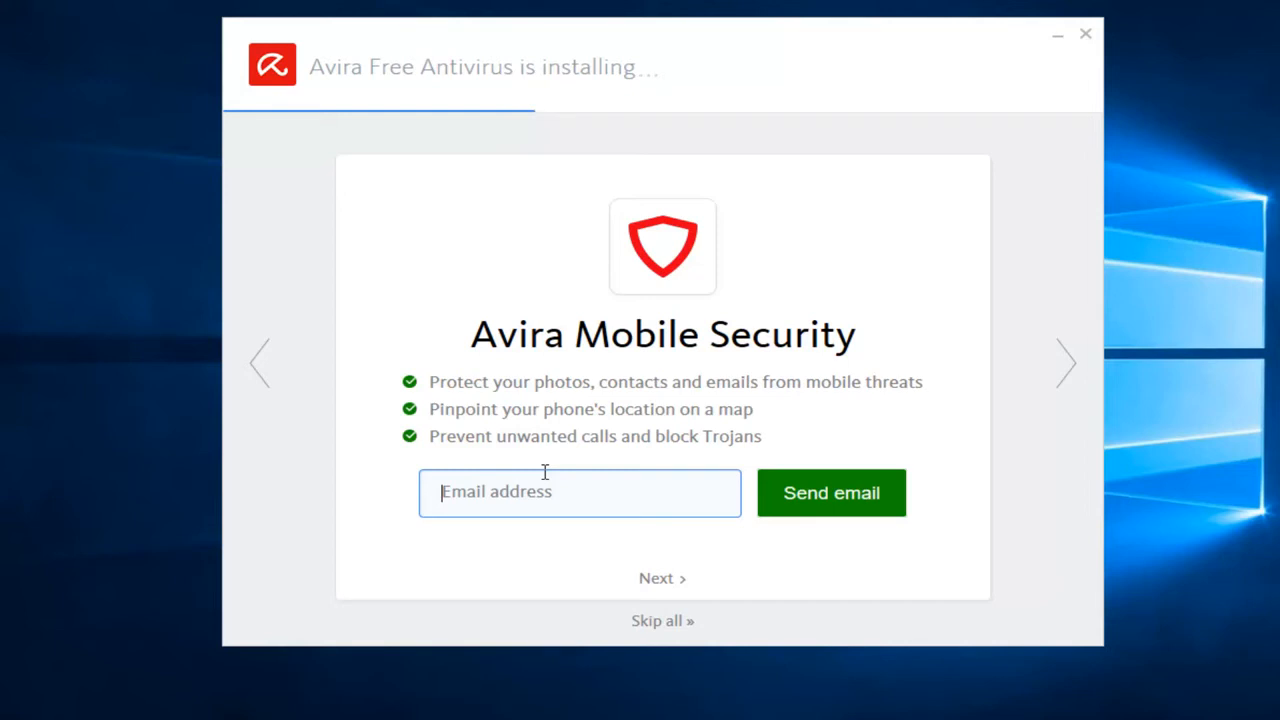
Let the installer progress through the Speedup, Mobile Security and Software Updater offers.
{"action": "left_click", "coordinate": [1064, 362]}
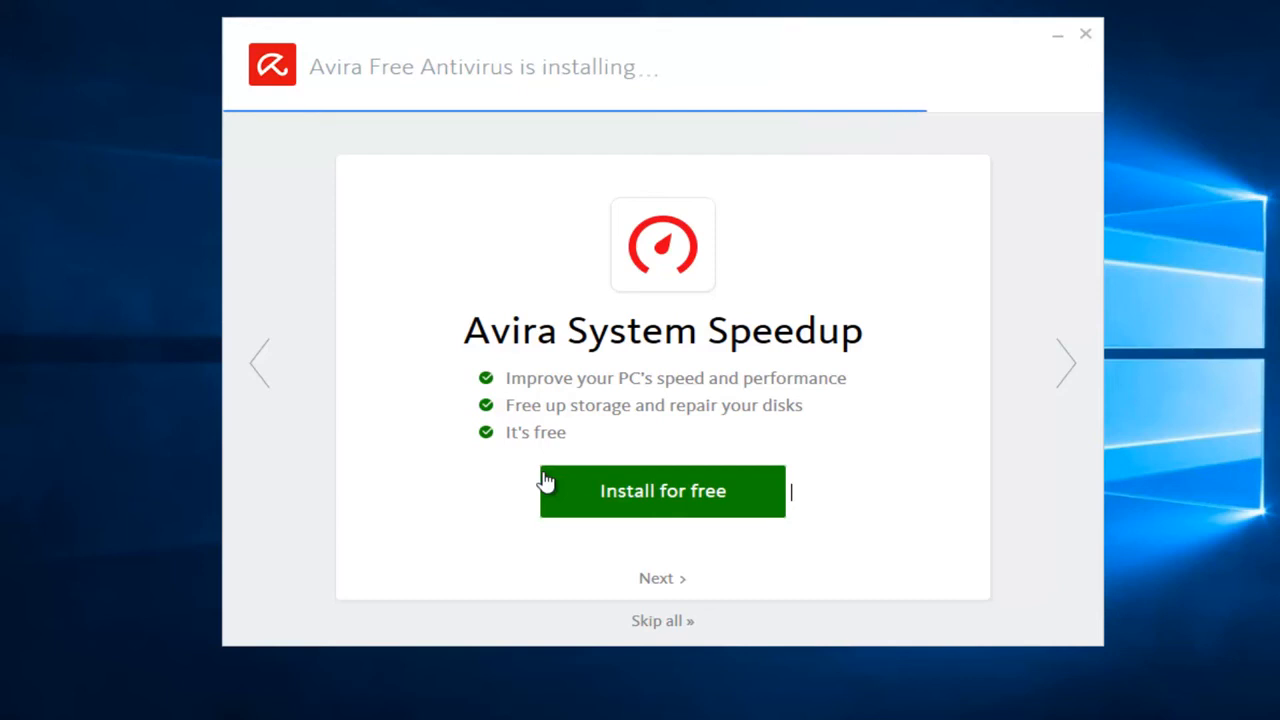
{"action": "mouse_move", "coordinate": [604, 330]}
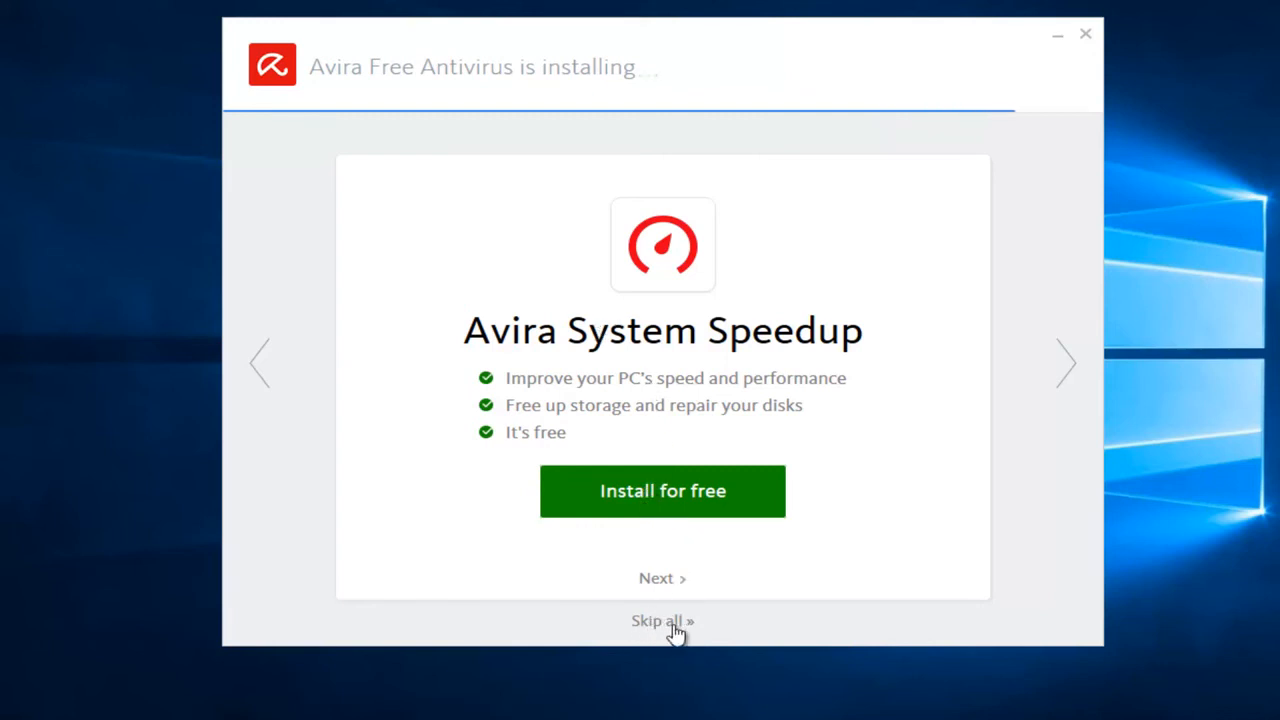
{"action": "mouse_move", "coordinate": [716, 412]}
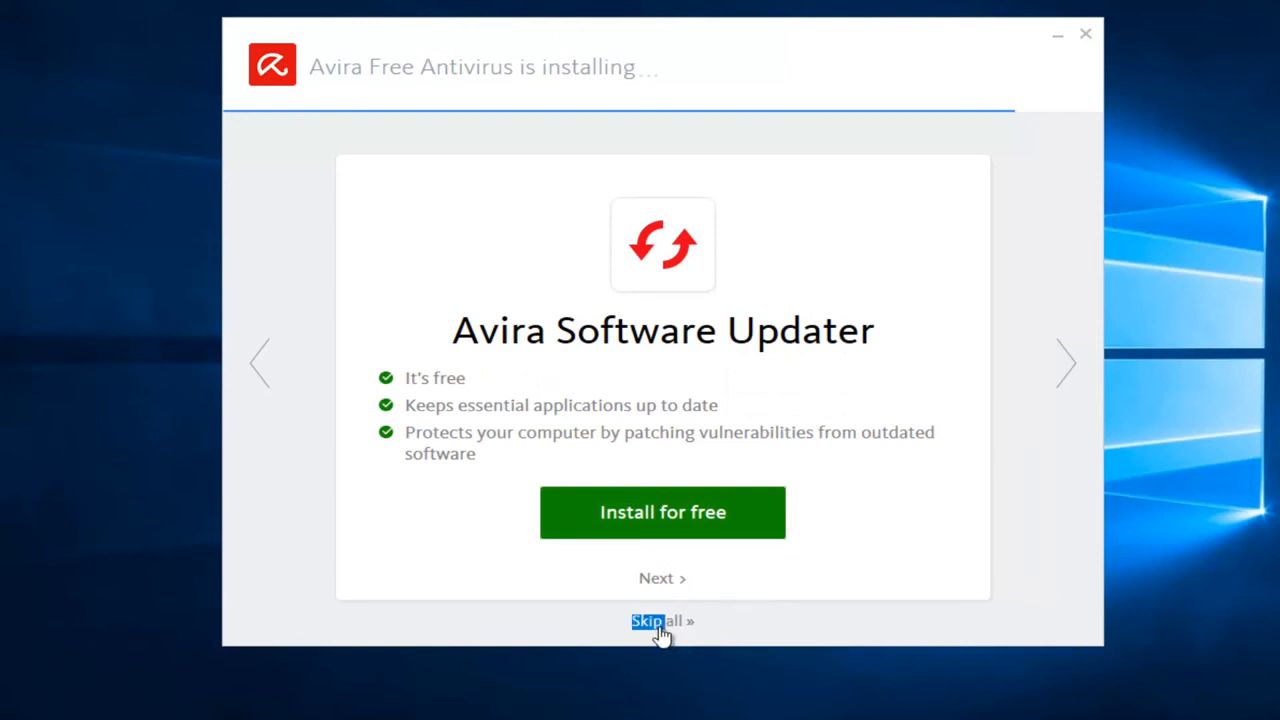
Choose 'Skip all »' to reach the 'Your Avira Free Antivirus is installed' screen.
{"action": "left_click", "coordinate": [656, 620]}
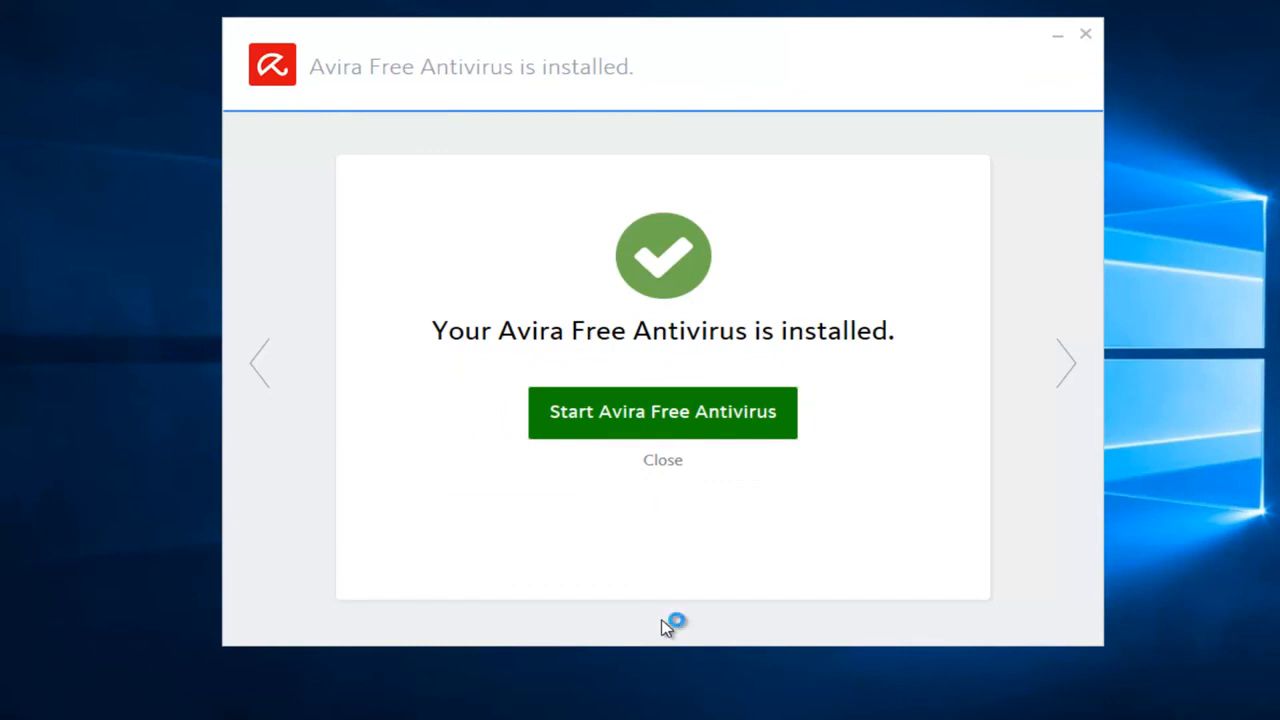
{"action": "mouse_move", "coordinate": [596, 530]}
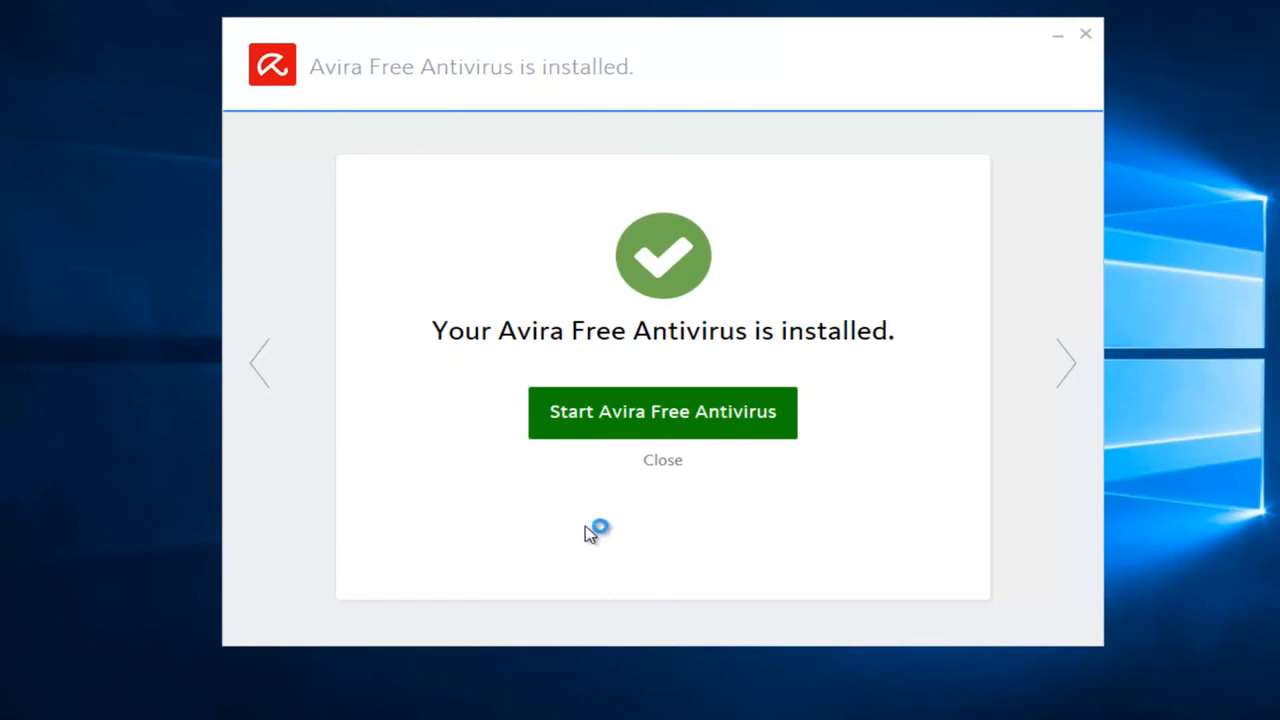
{"action": "mouse_move", "coordinate": [664, 412]}
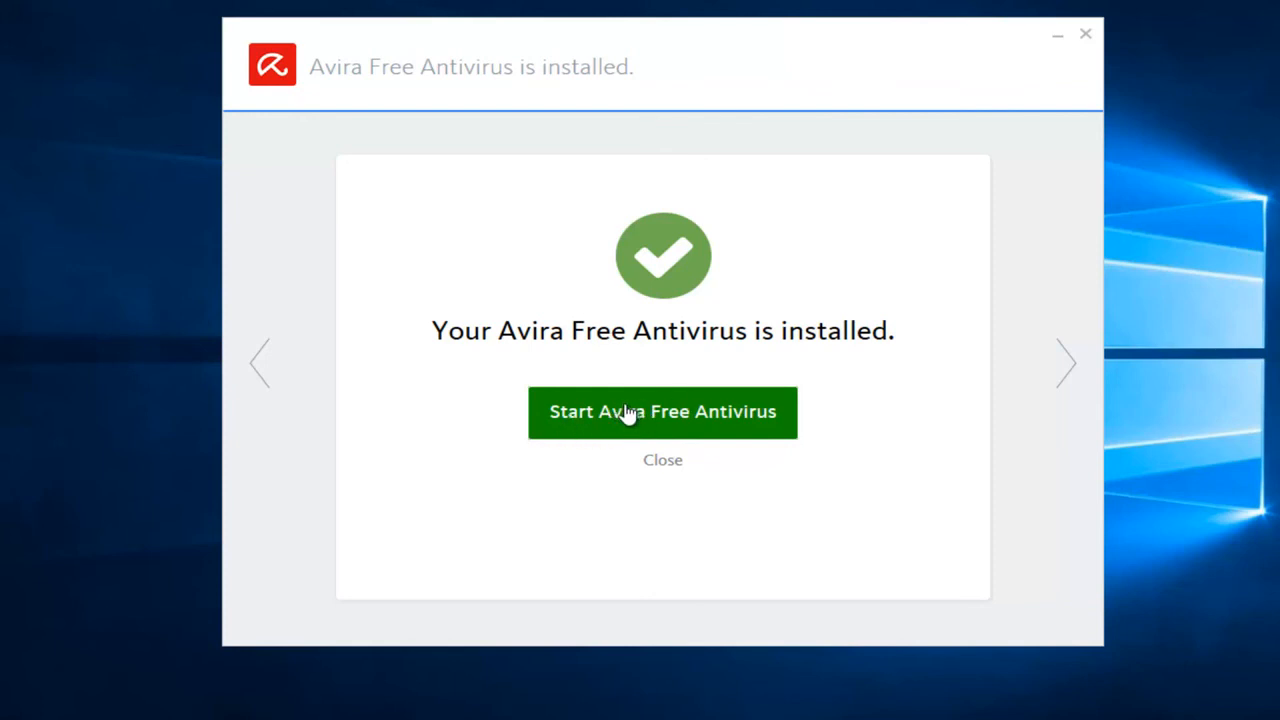
{"action": "mouse_move", "coordinate": [628, 416]}
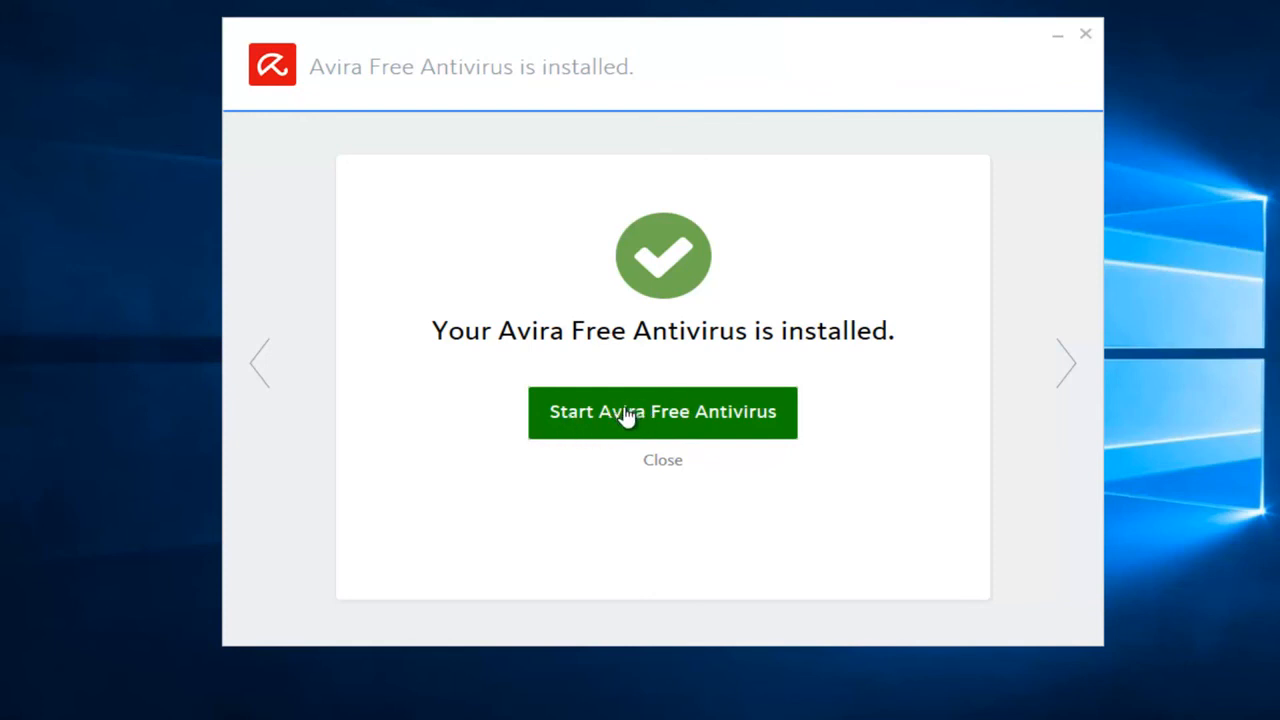